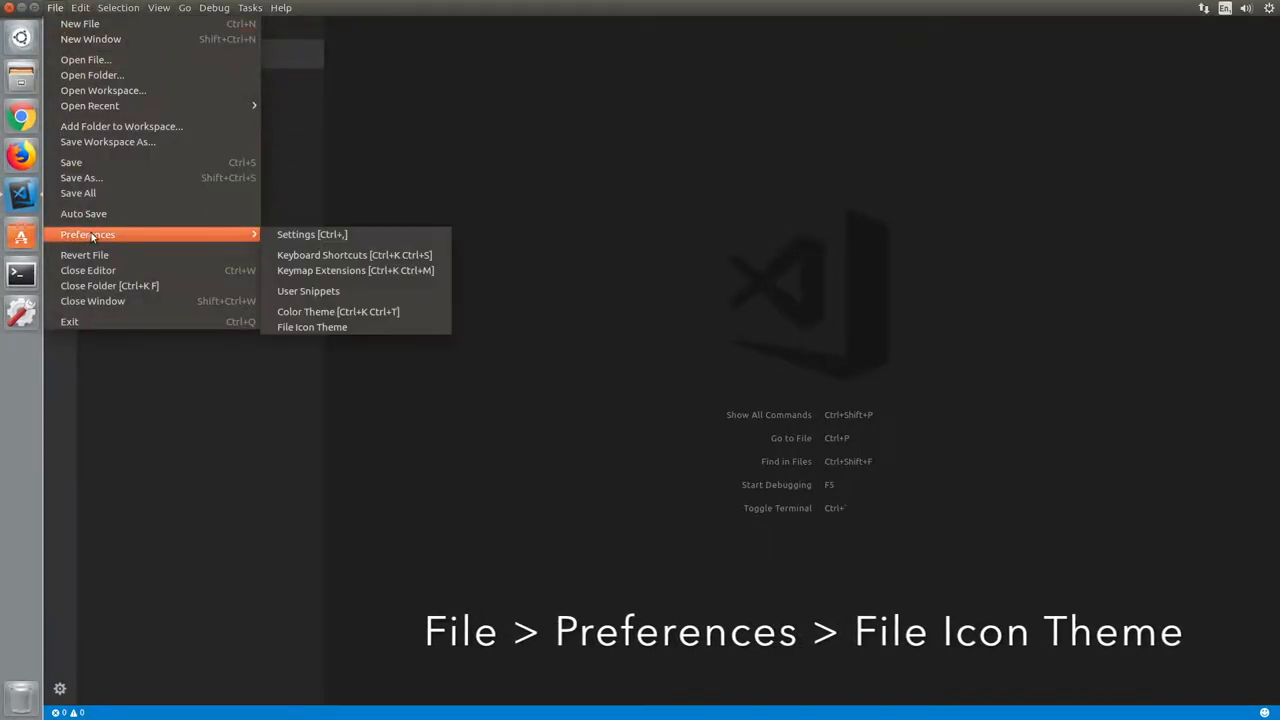
Dismiss the icon theme picker, then search the Extensions marketplace for 'icons'
left_click(312, 328)
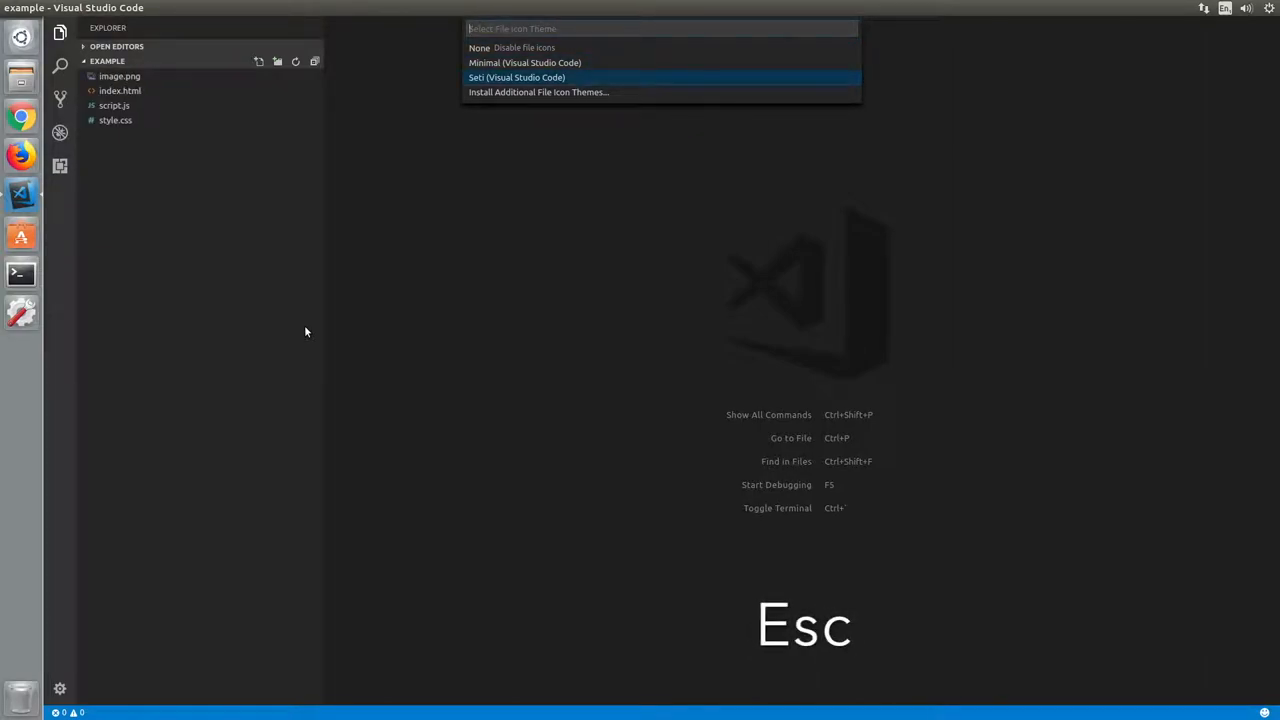
key("Escape")
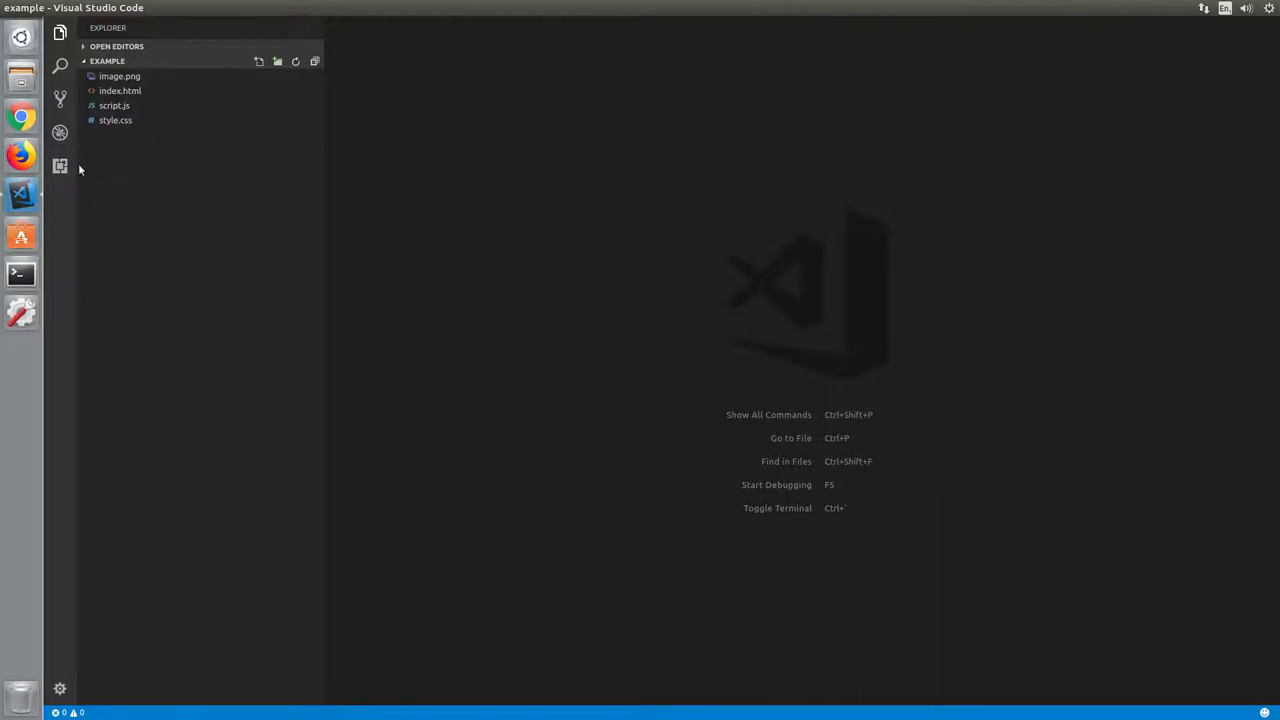
left_click(60, 166)
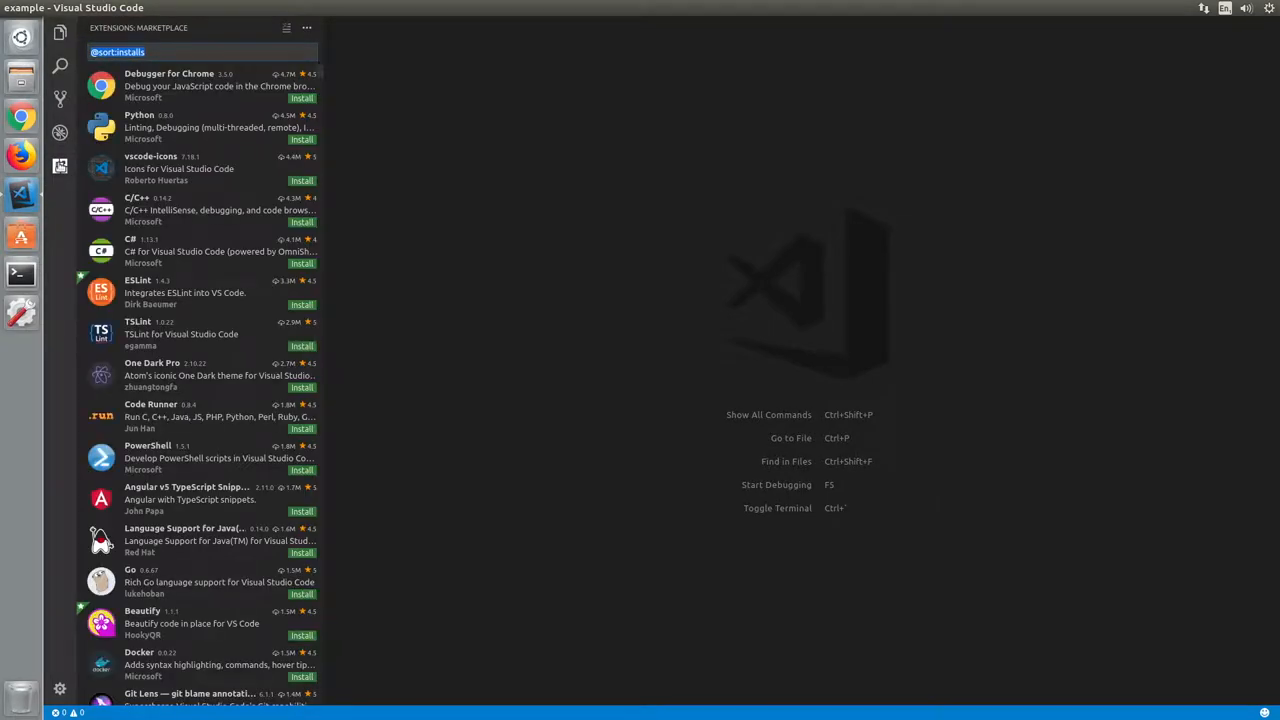
type("icons")
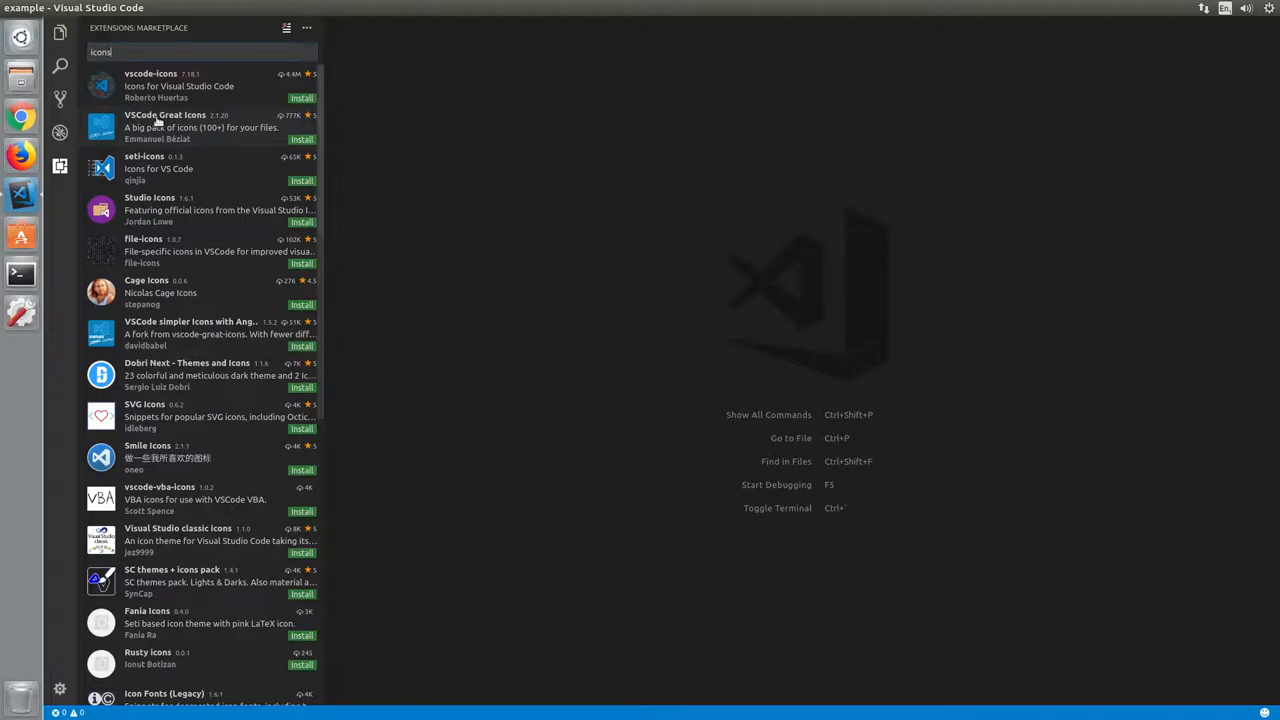
Select VSCode Great Icons from the results and review its details page
left_click(180, 126)
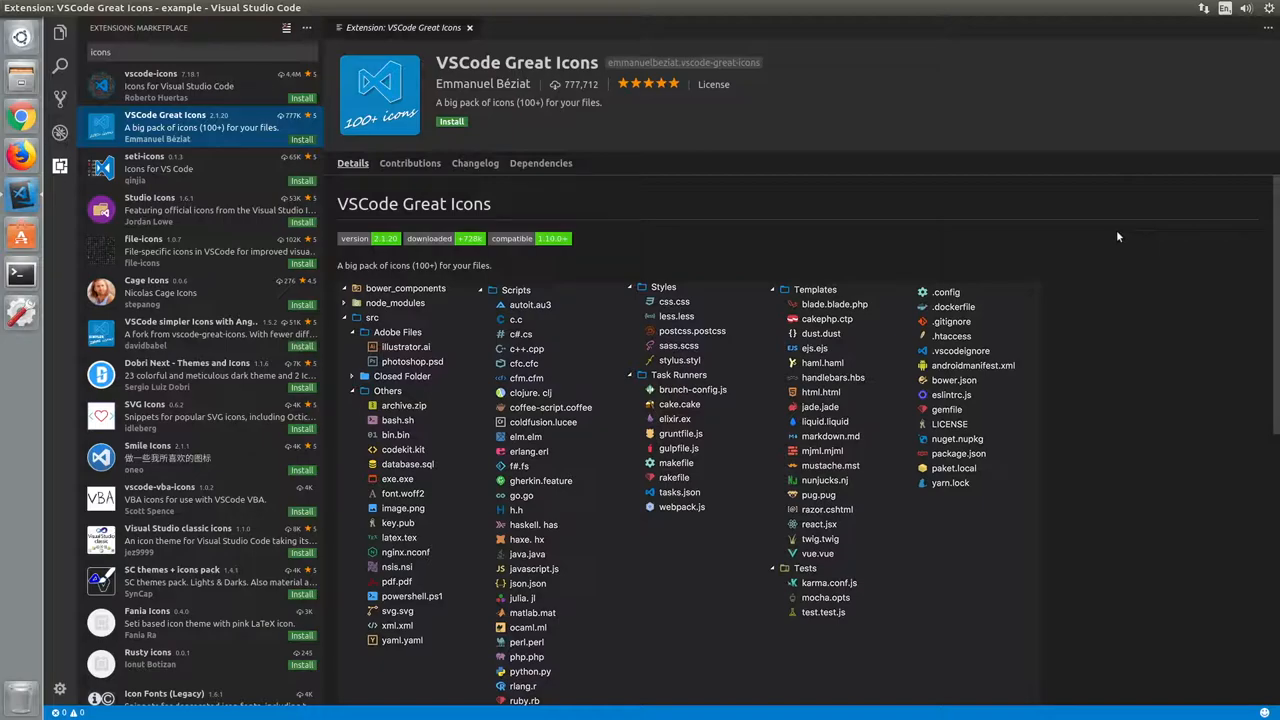
scroll("down", 3)
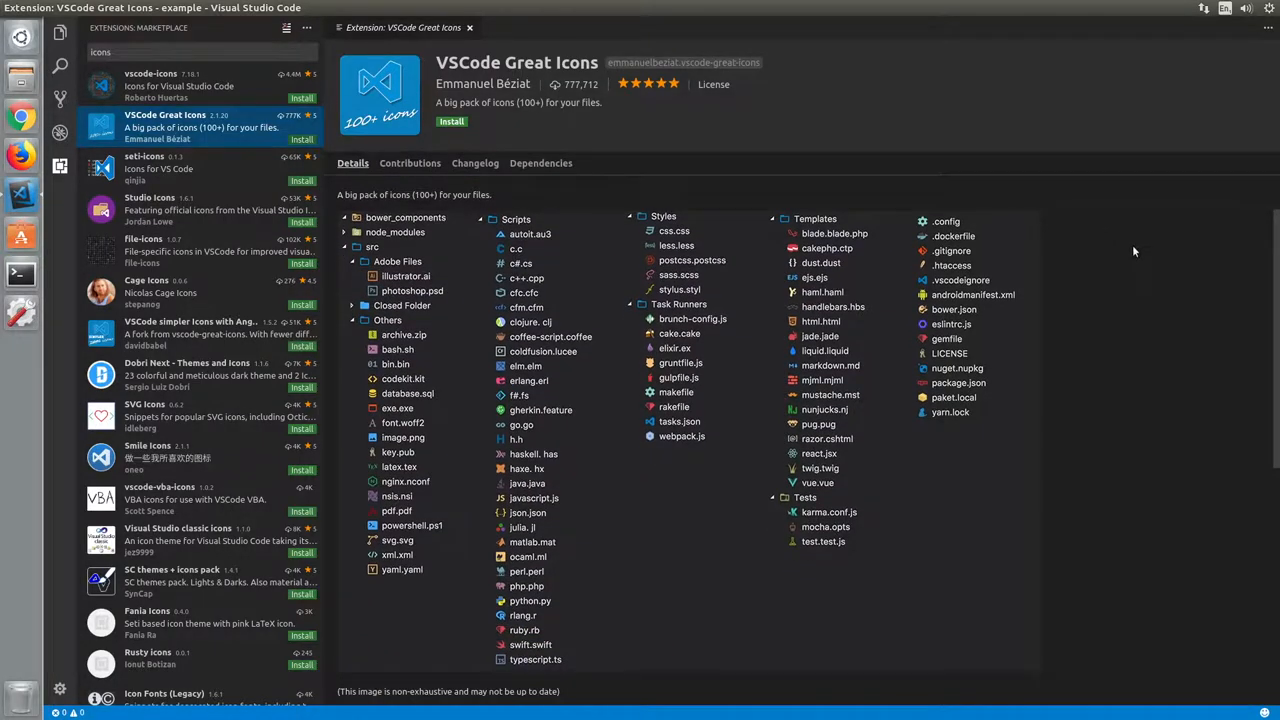
scroll("down", 3)
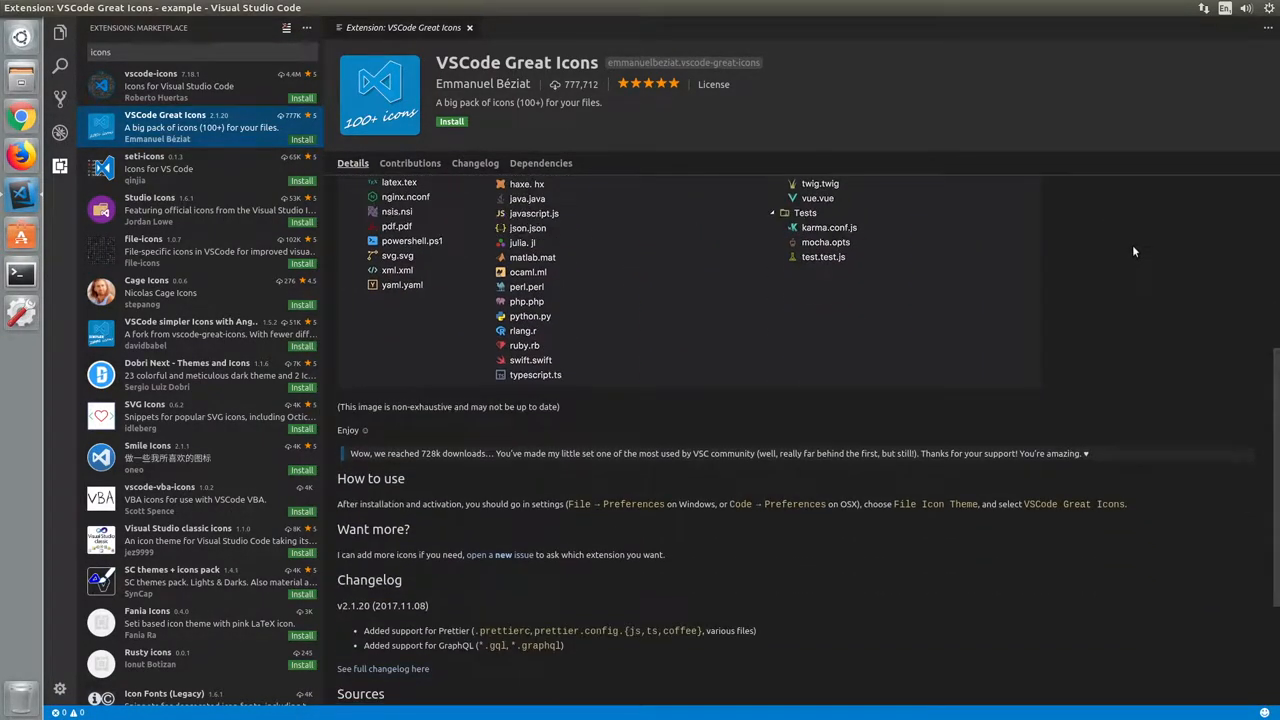
scroll("down", 3)
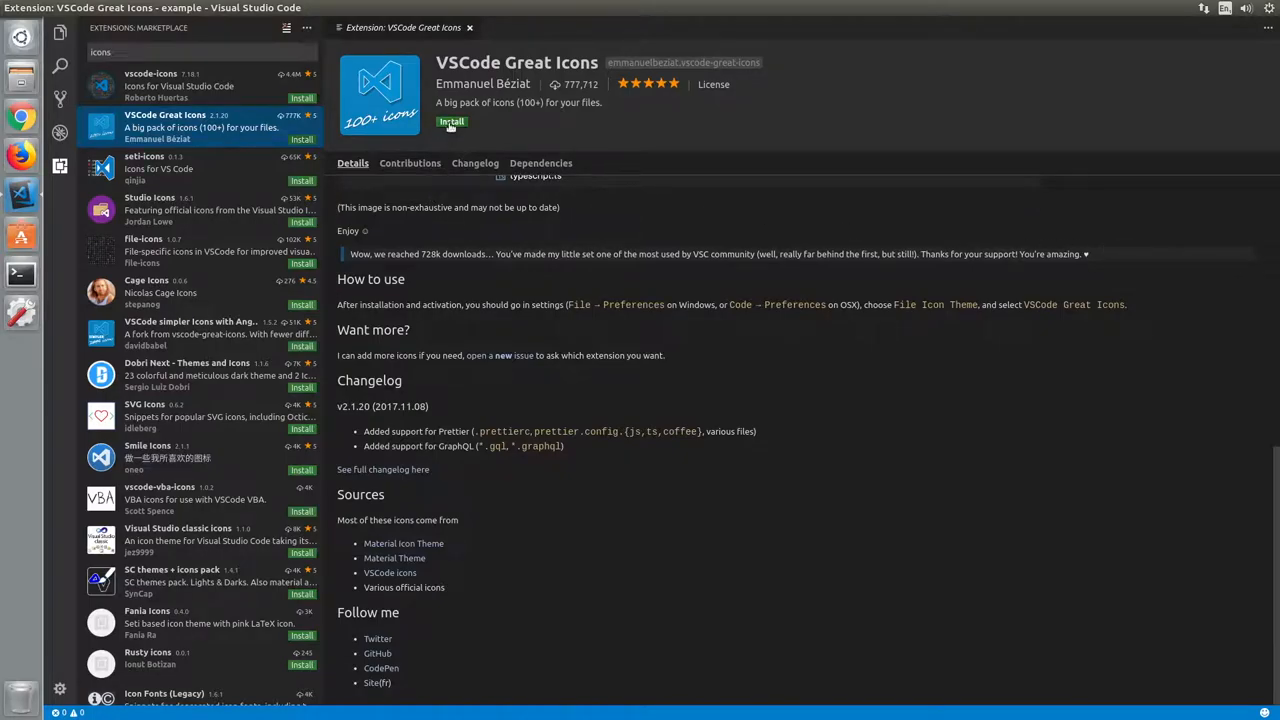
Install the VSCode Great Icons extension
left_click(452, 122)
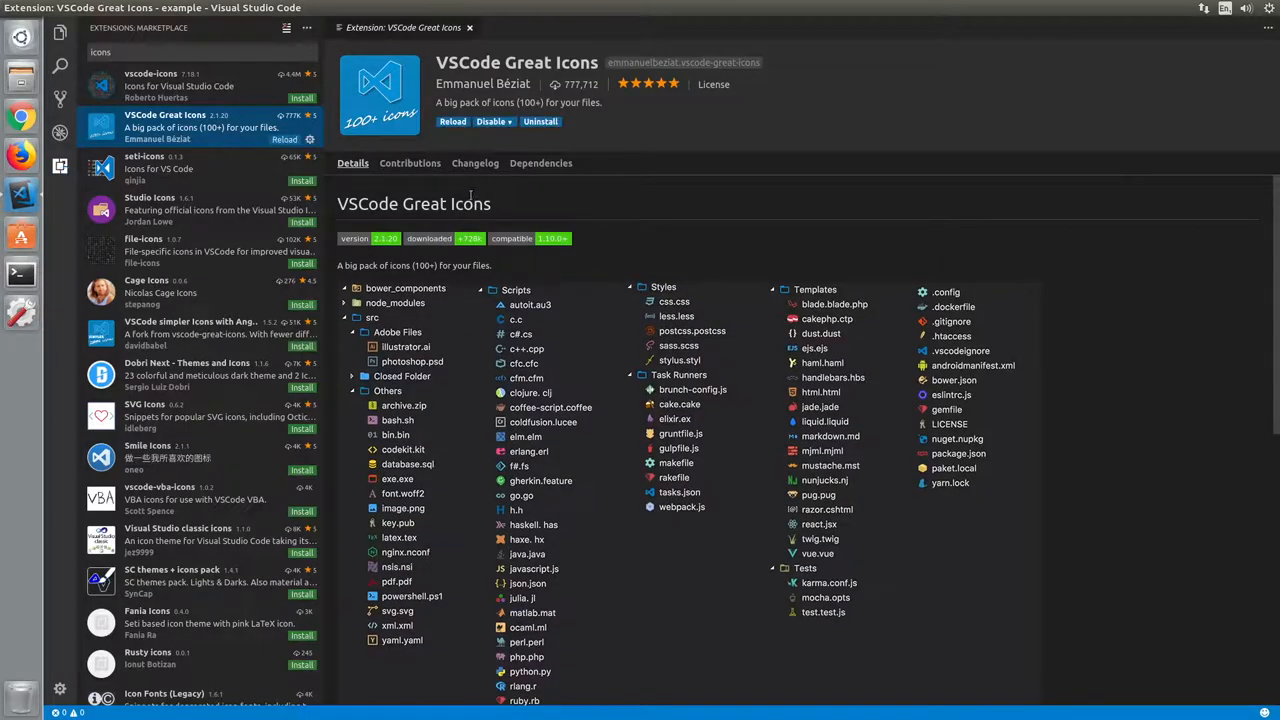
mouse_move(452, 192)
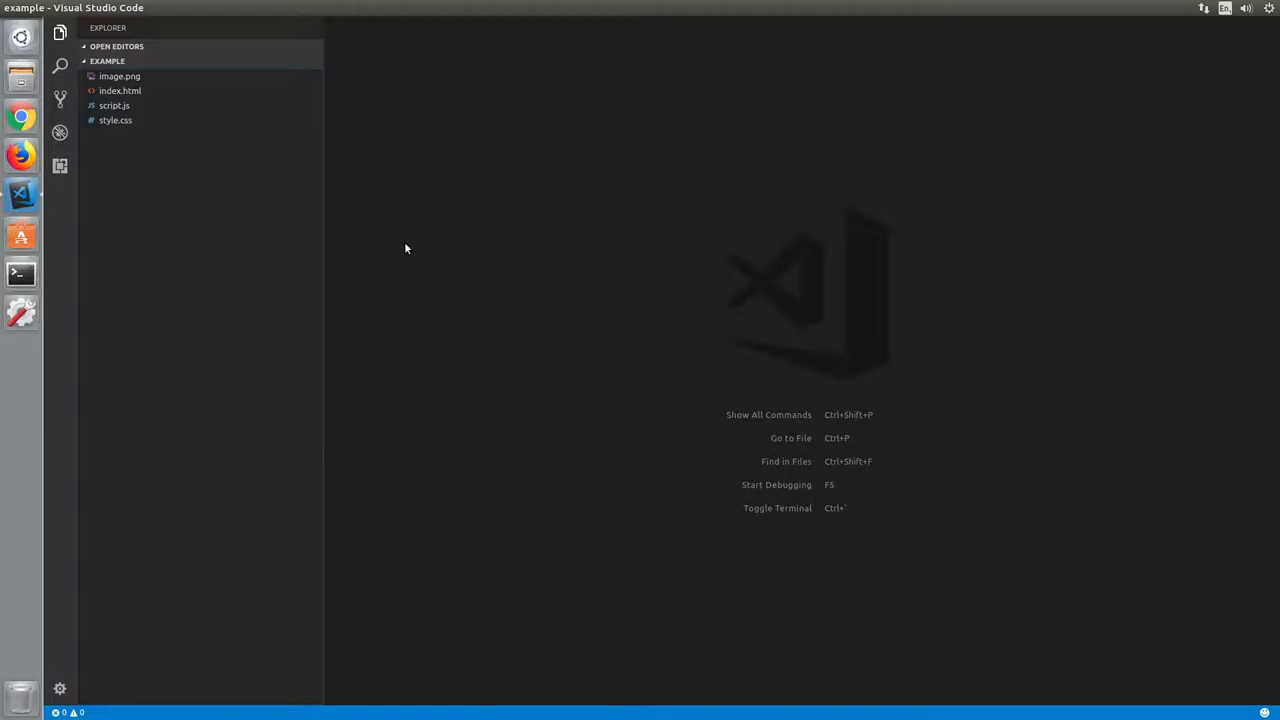
mouse_move(378, 242)
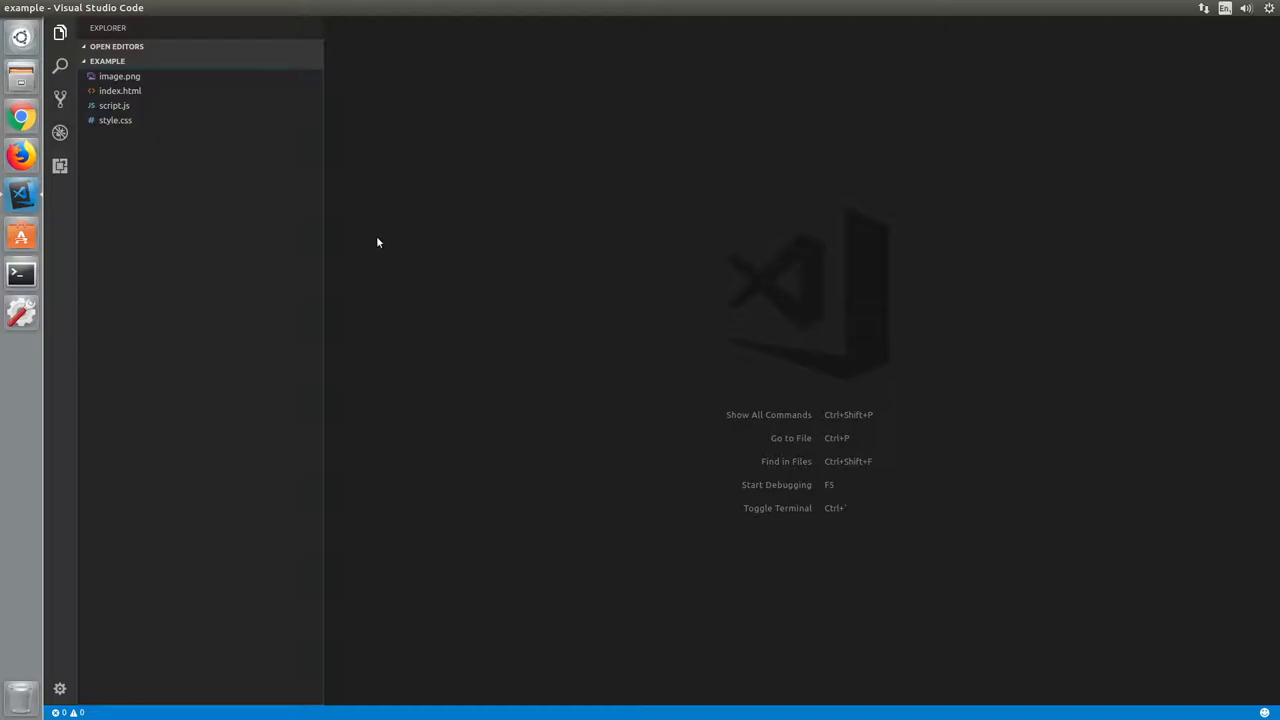
Bring up File > Preferences > File Icon Theme, now listing VSCode Great Icons
left_click(54, 8)
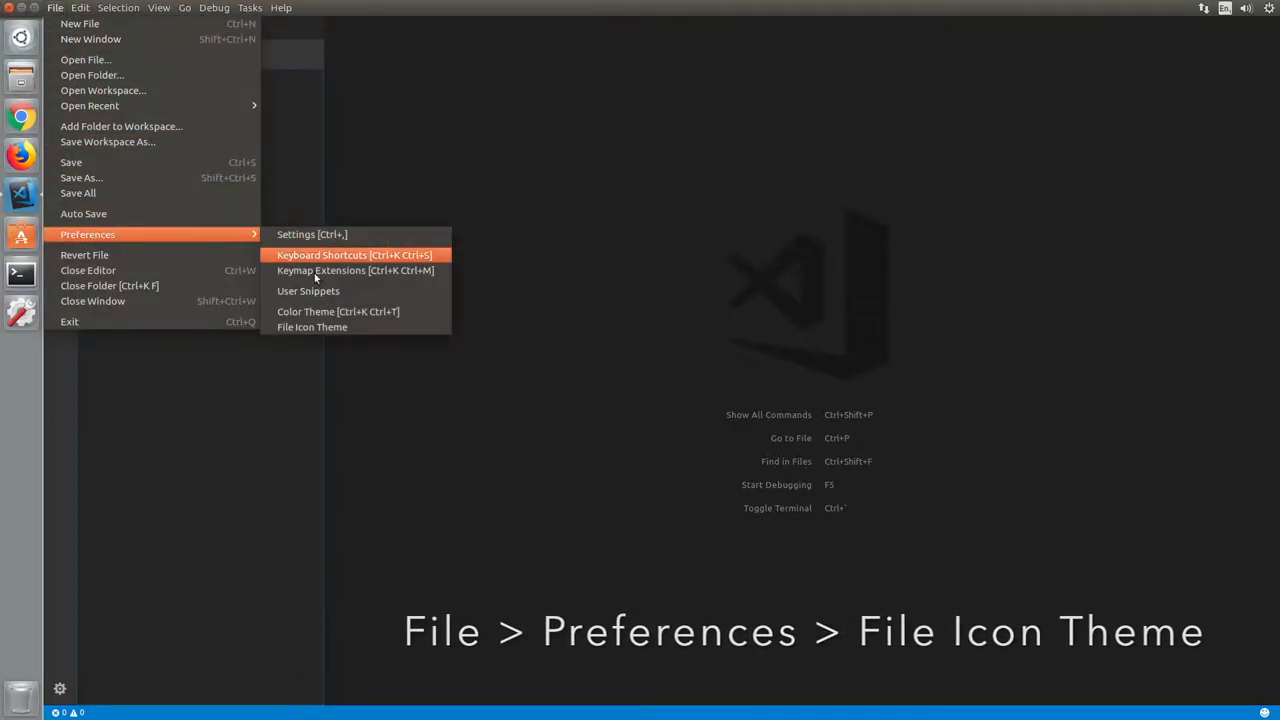
left_click(312, 328)
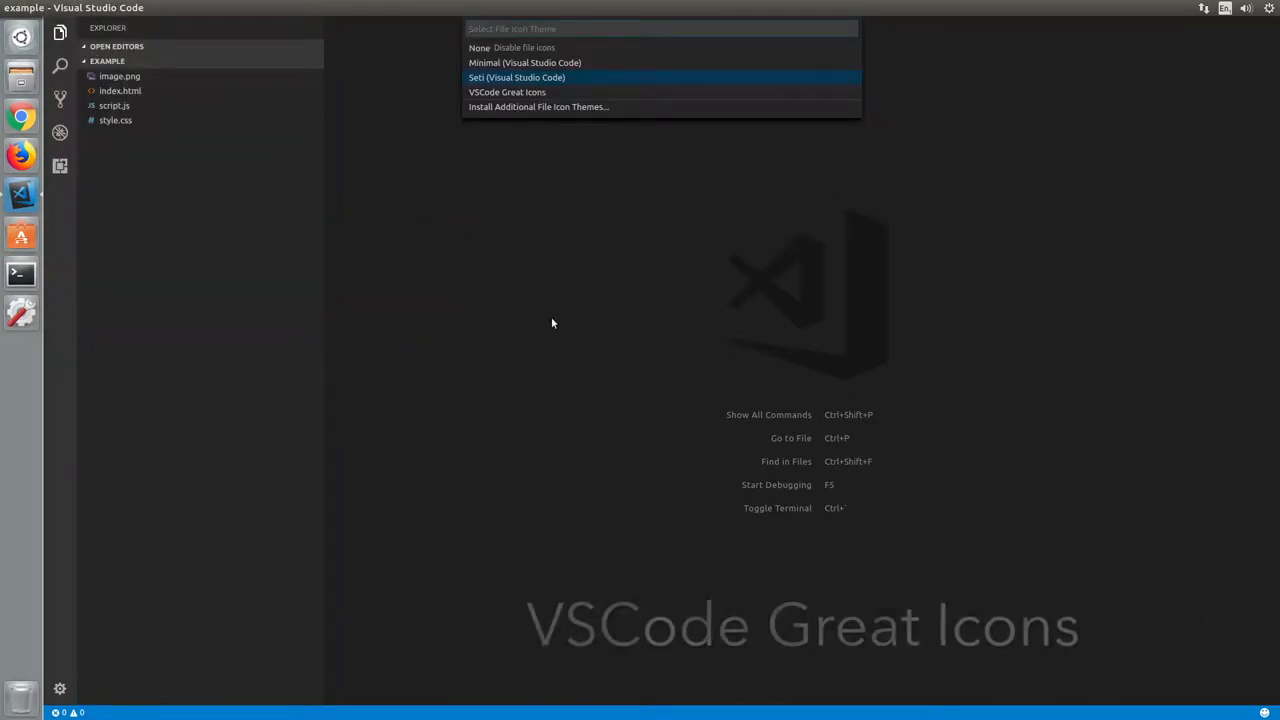